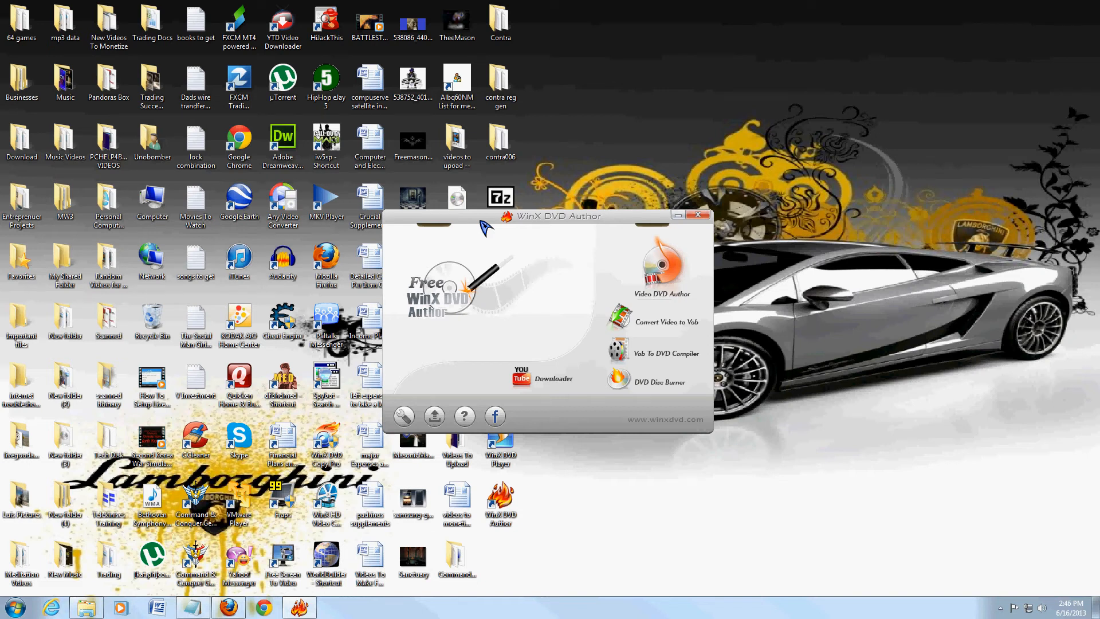
pyautogui.moveTo(625, 318)
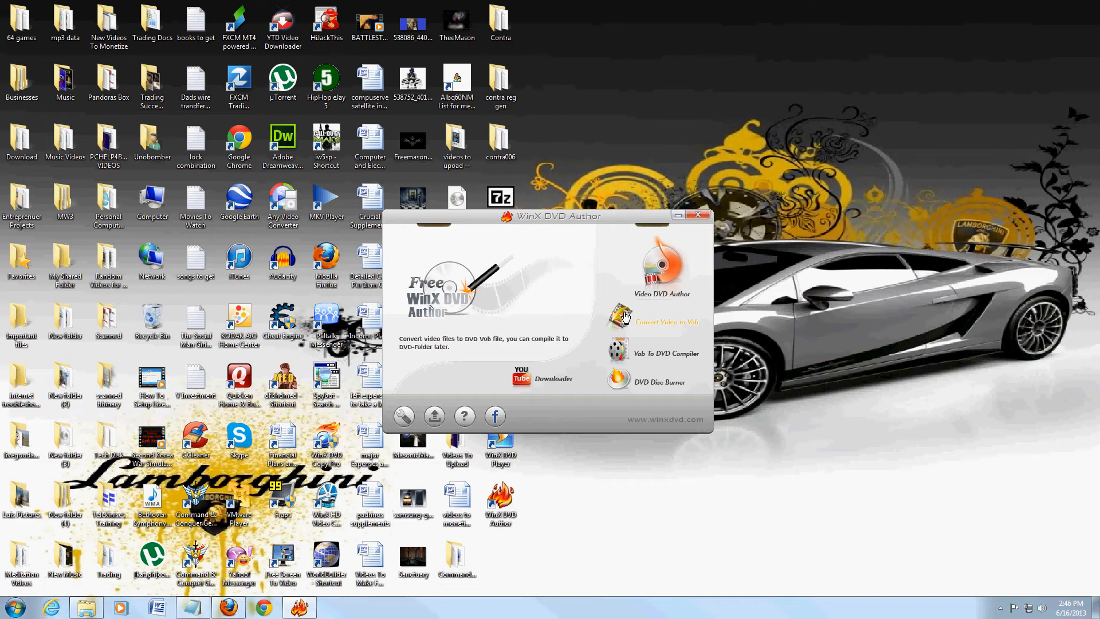
pyautogui.moveTo(525, 309)
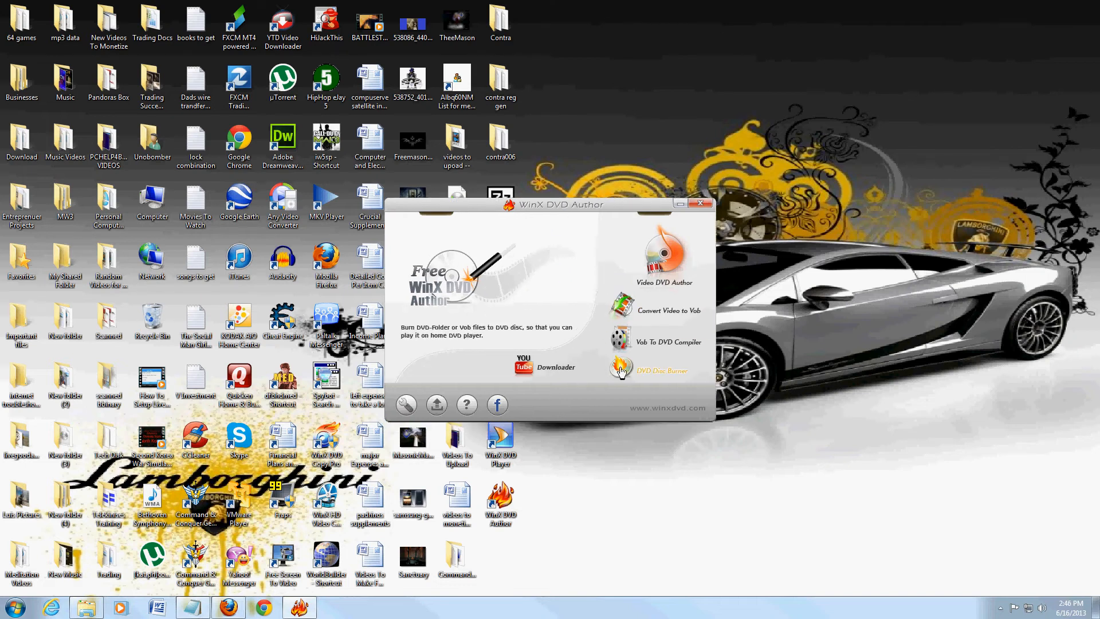
pyautogui.moveTo(609, 291)
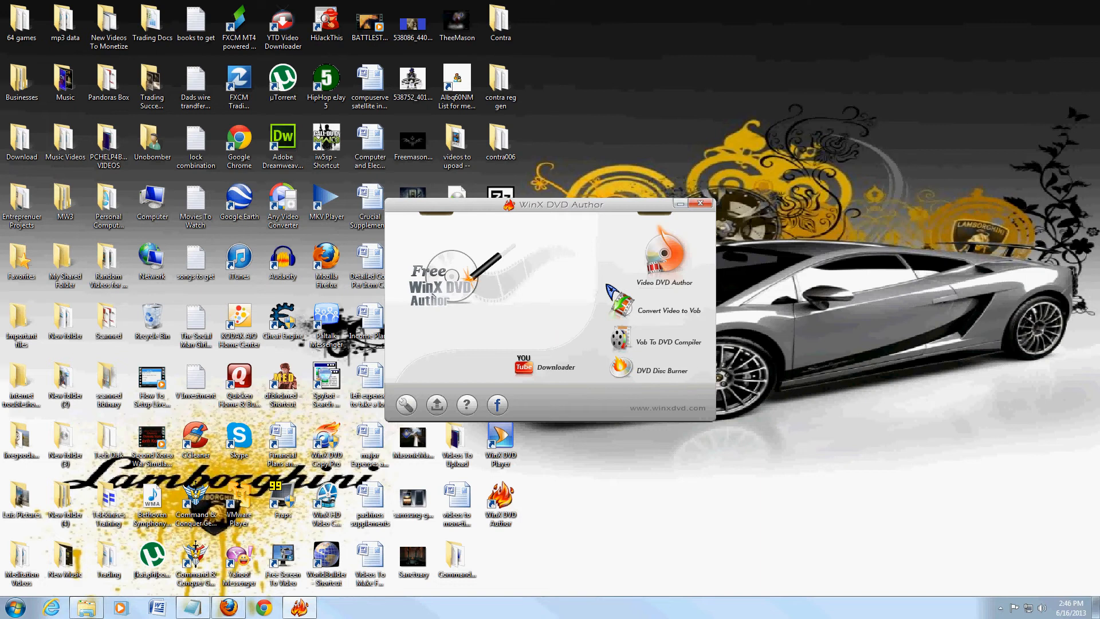
pyautogui.moveTo(606, 298)
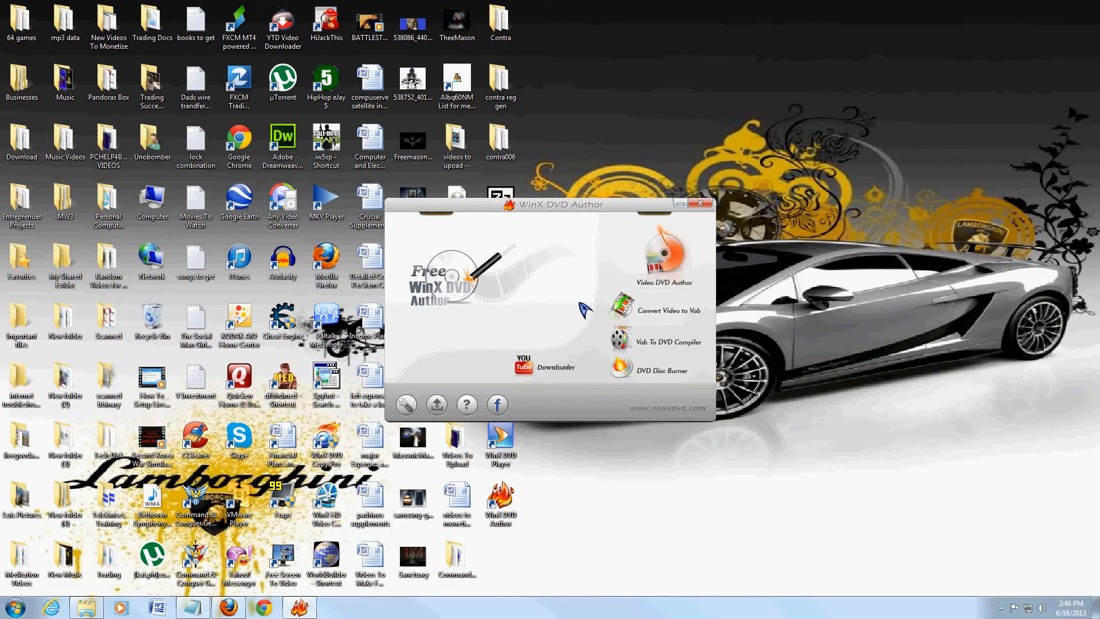
pyautogui.moveTo(667, 311)
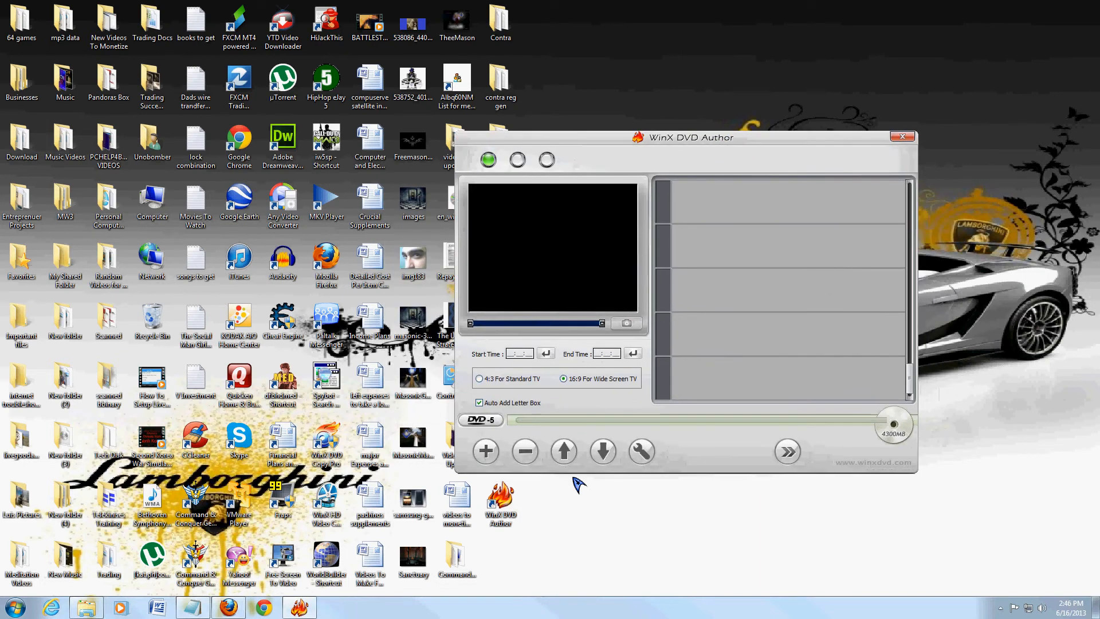
# Step: Bring up the video file browser and cancel it without adding anything
pyautogui.click(485, 451)
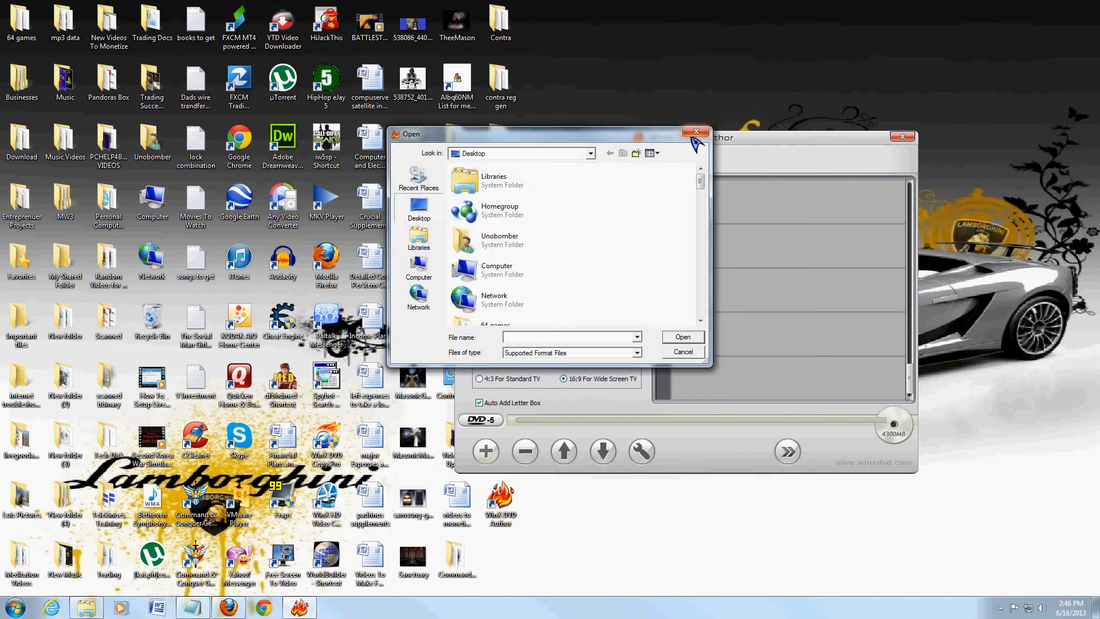
pyautogui.click(680, 352)
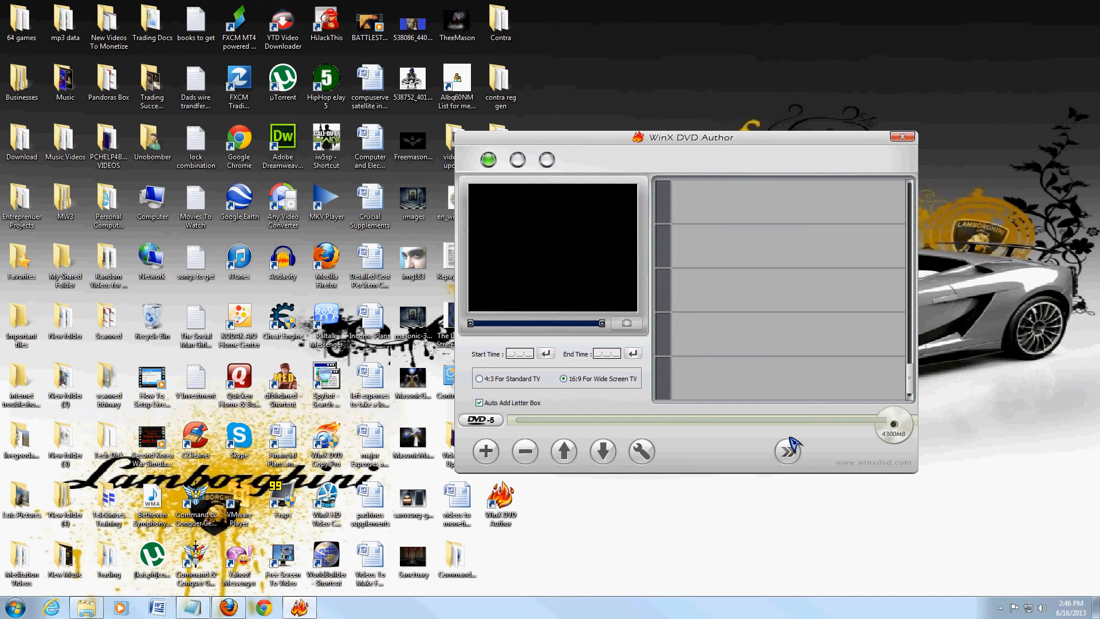
pyautogui.moveTo(771, 325)
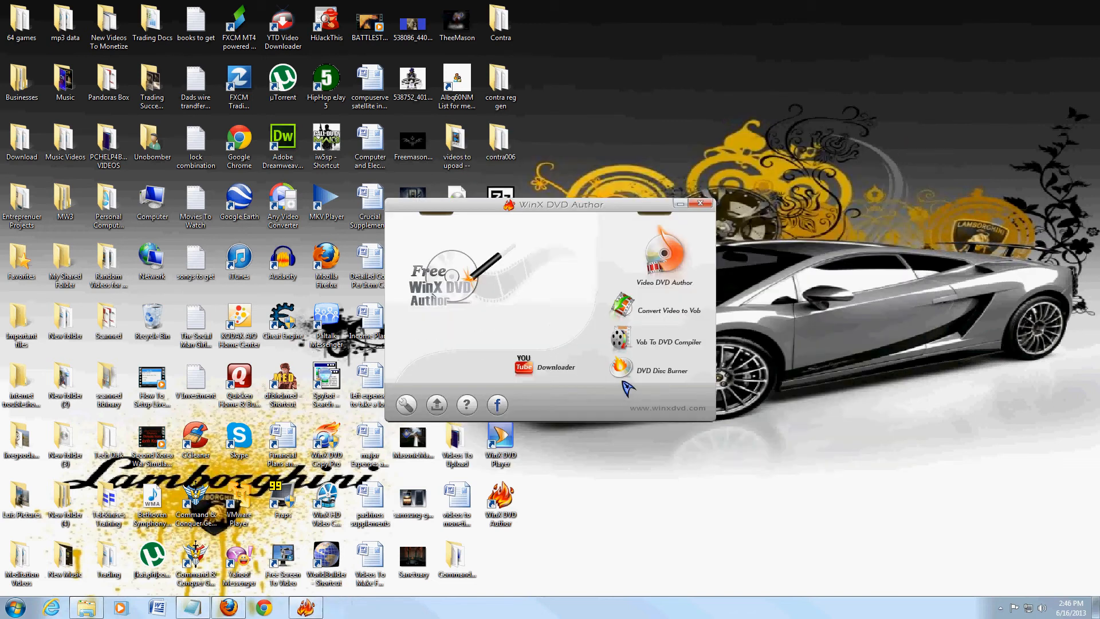
# Step: Begin a Video DVD Author menu with the yellow roses background and a placeholder title text
pyautogui.click(663, 252)
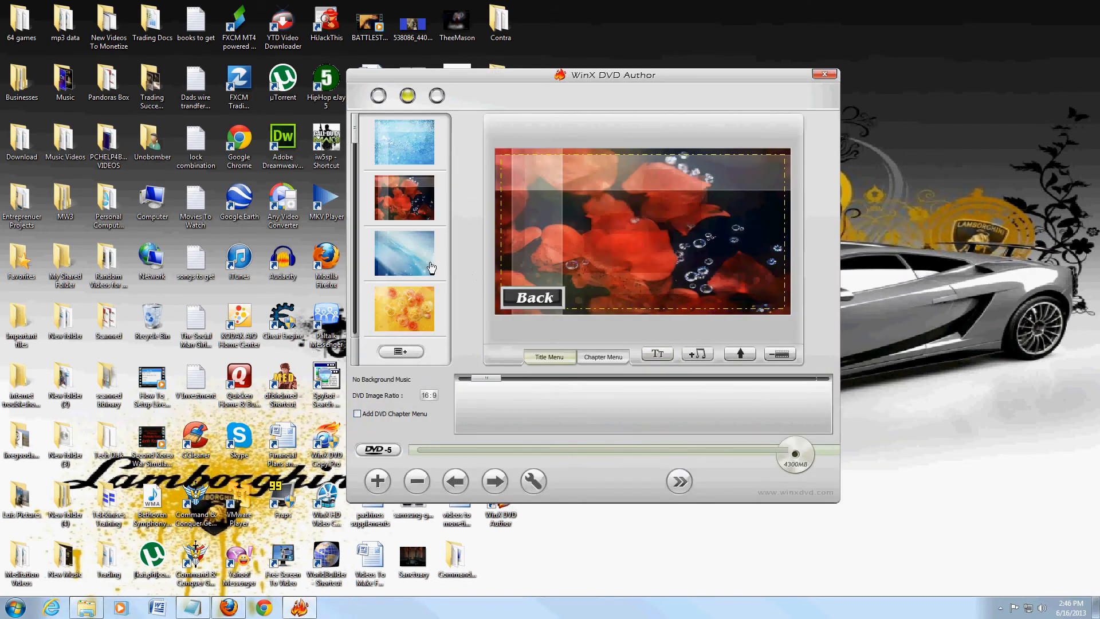
pyautogui.click(402, 308)
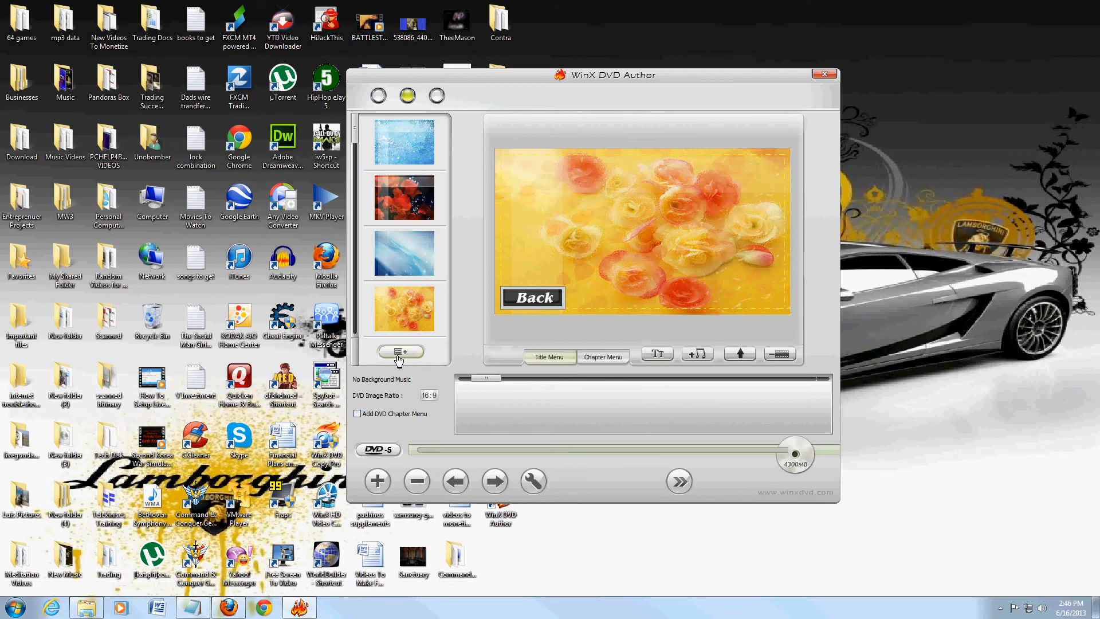
pyautogui.click(400, 352)
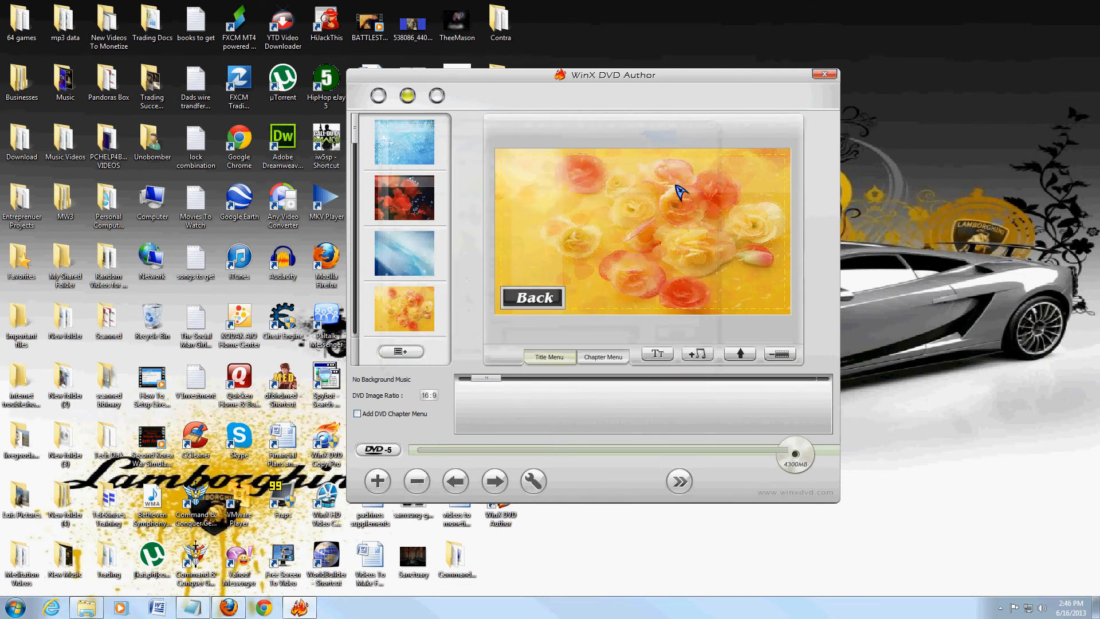
pyautogui.moveTo(660, 251)
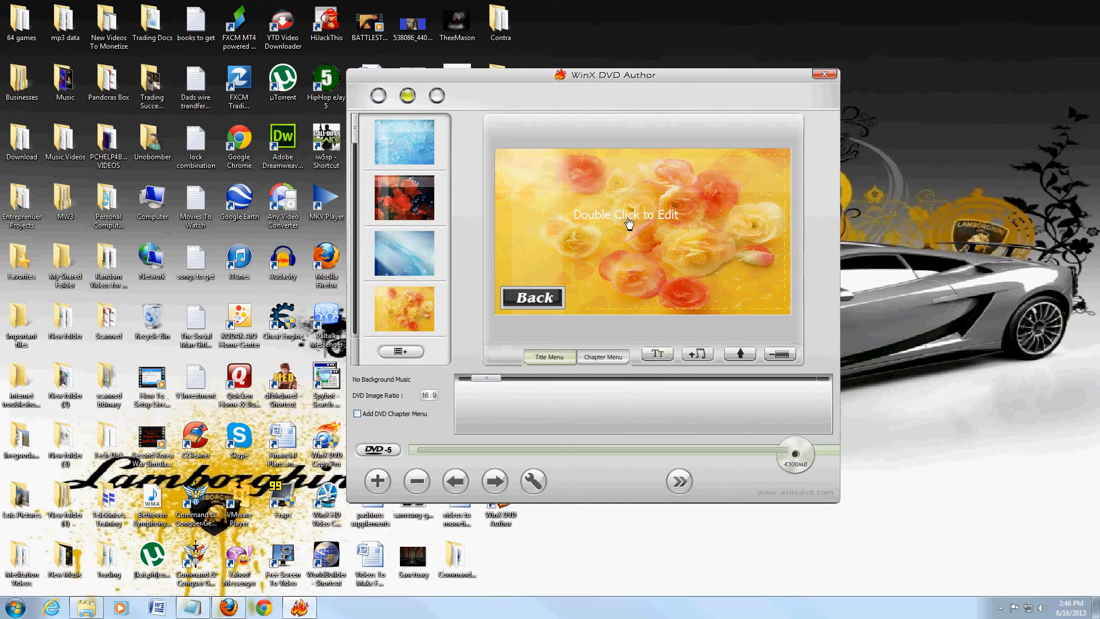
# Step: Replace the placeholder title with 'This Is My Movie' in black and apply it
pyautogui.doubleClick(626, 215)
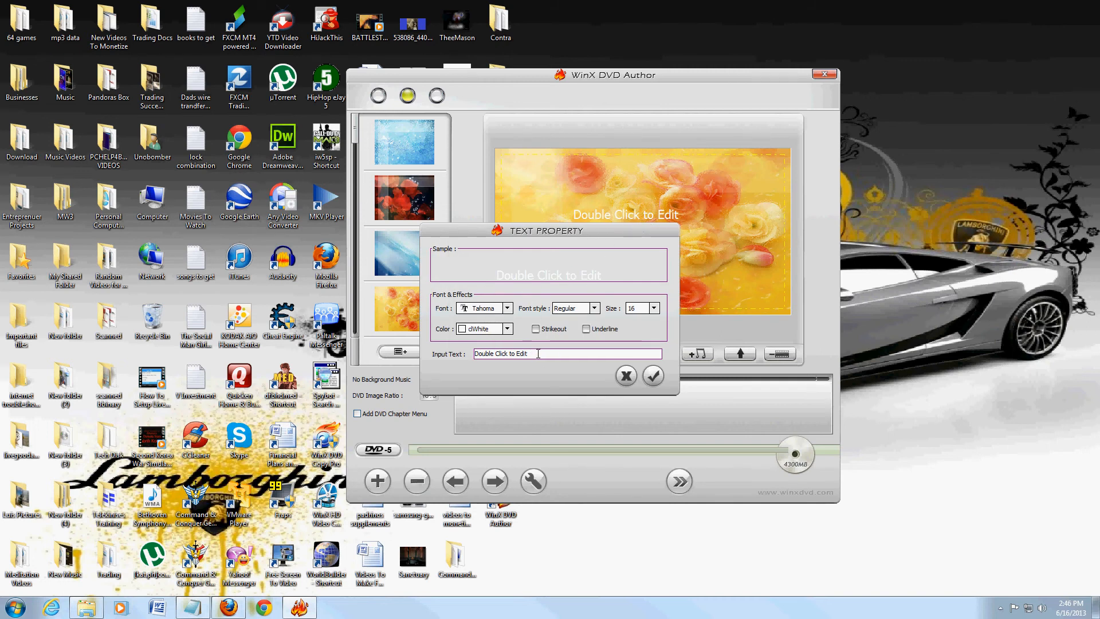
pyautogui.write('This I')
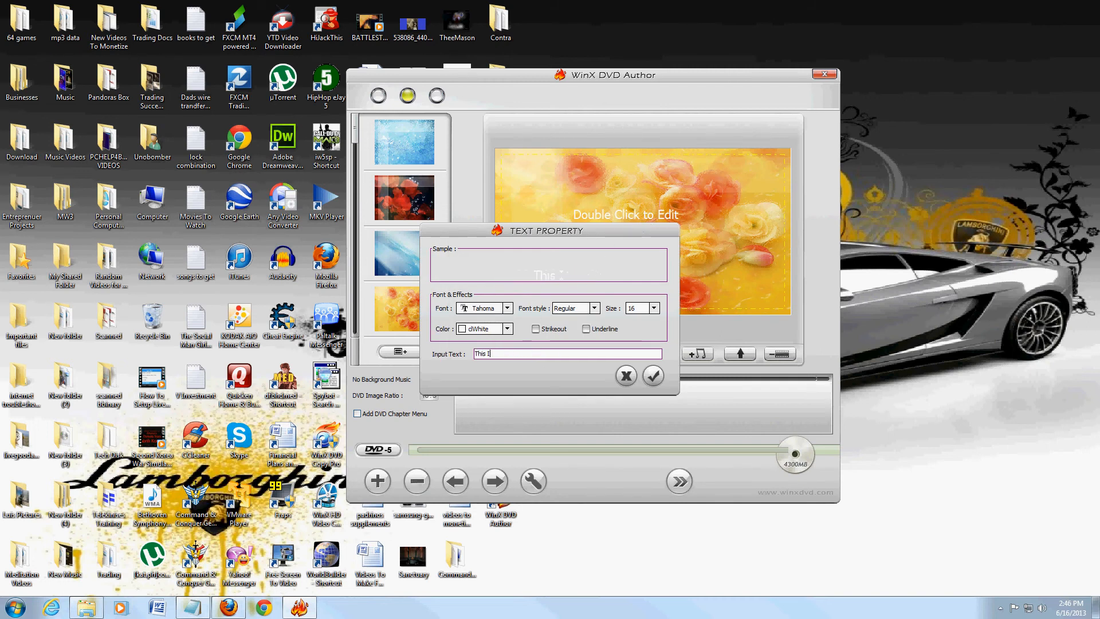
pyautogui.write('s My Movie')
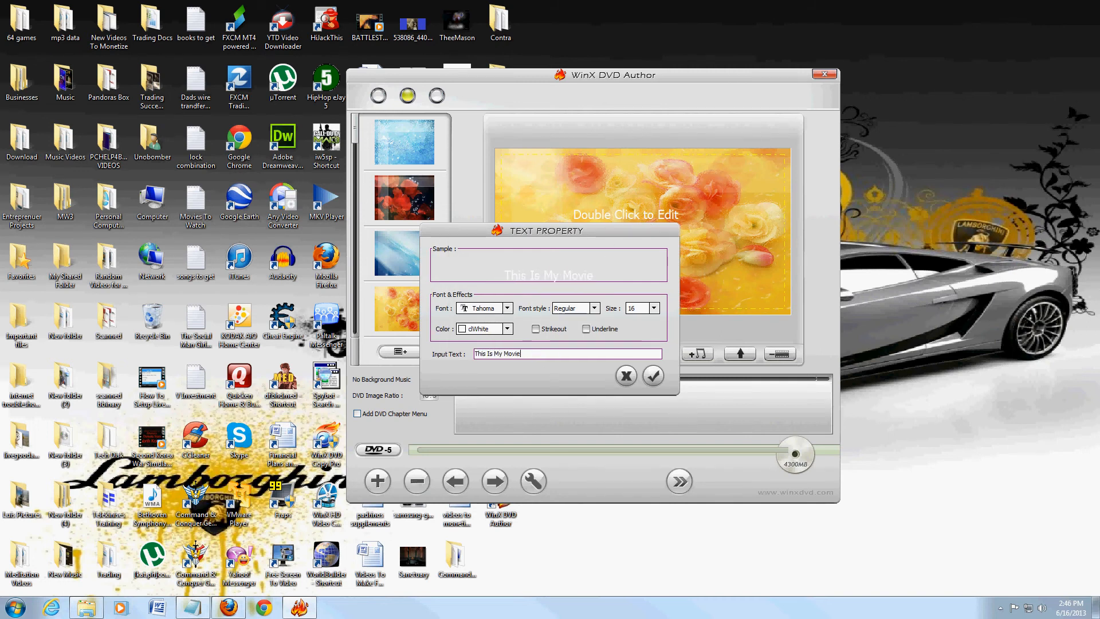
pyautogui.click(652, 375)
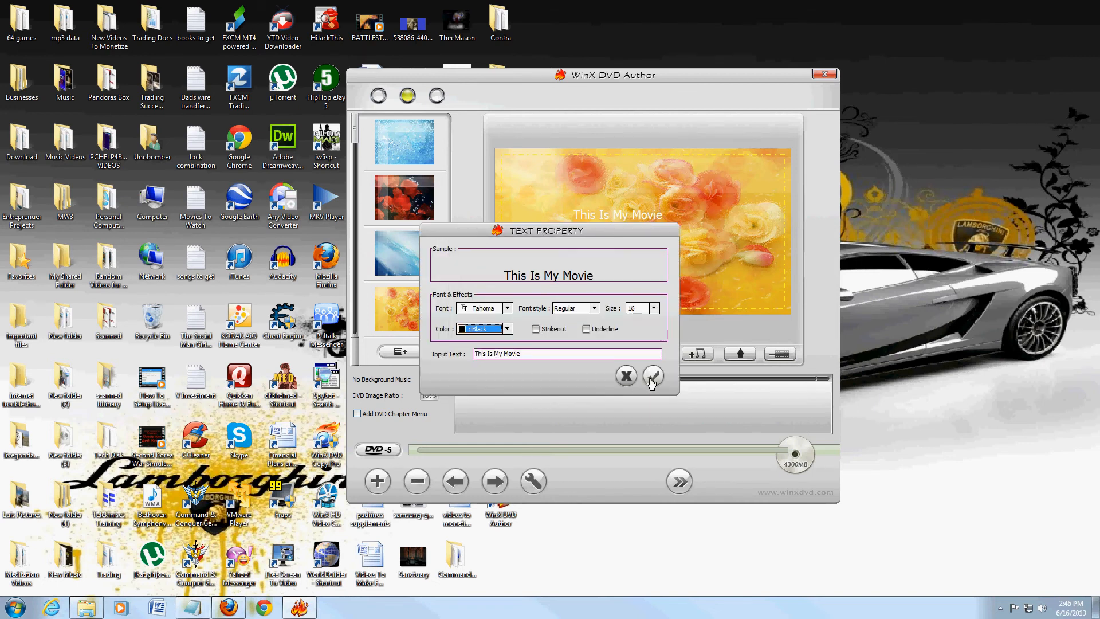
pyautogui.click(652, 375)
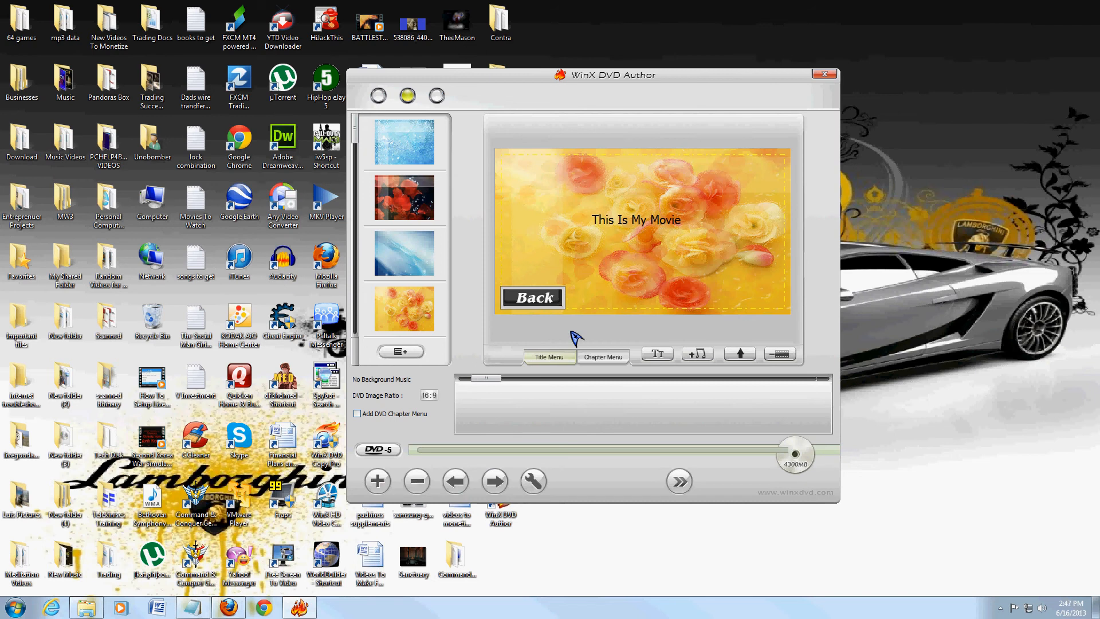
pyautogui.moveTo(377, 480)
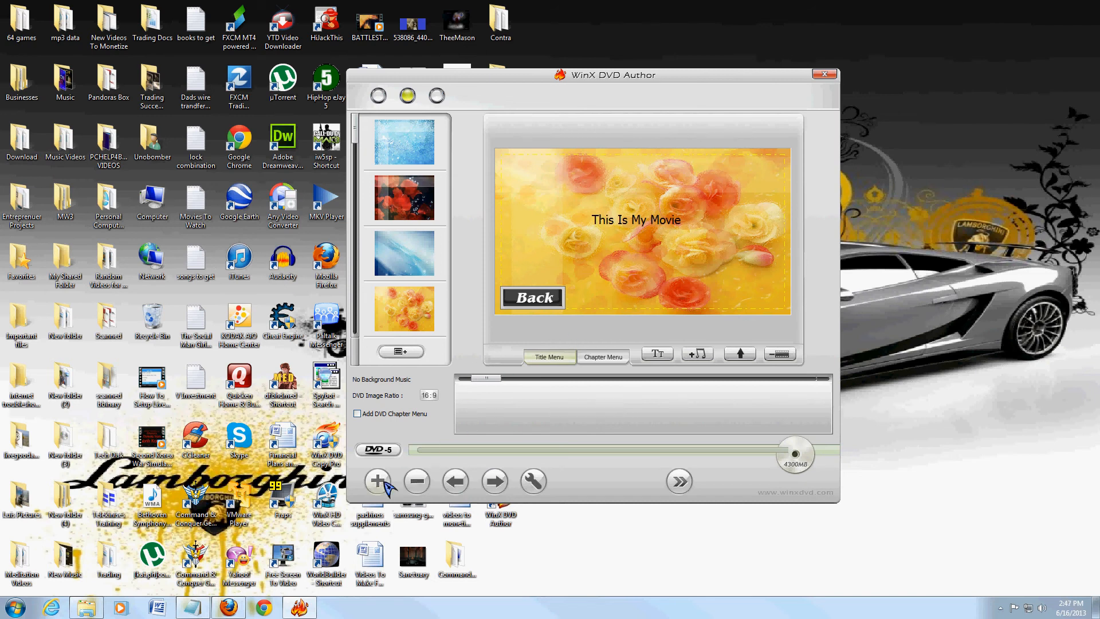
# Step: Bring up the VOB file browser and cancel it, leaving the menu unchanged
pyautogui.click(377, 480)
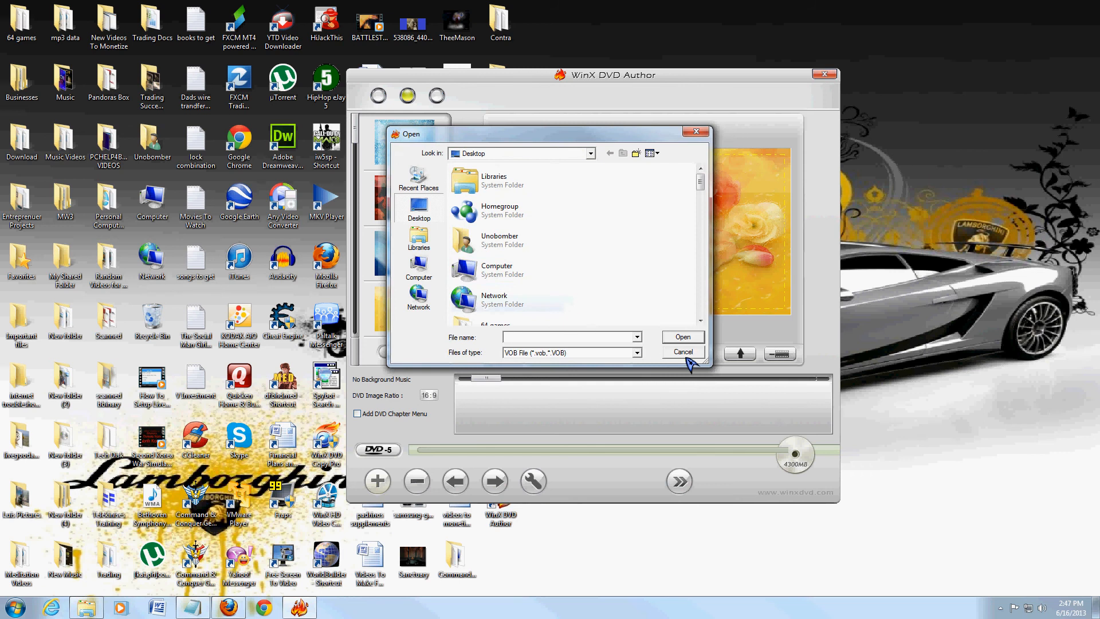
pyautogui.click(682, 352)
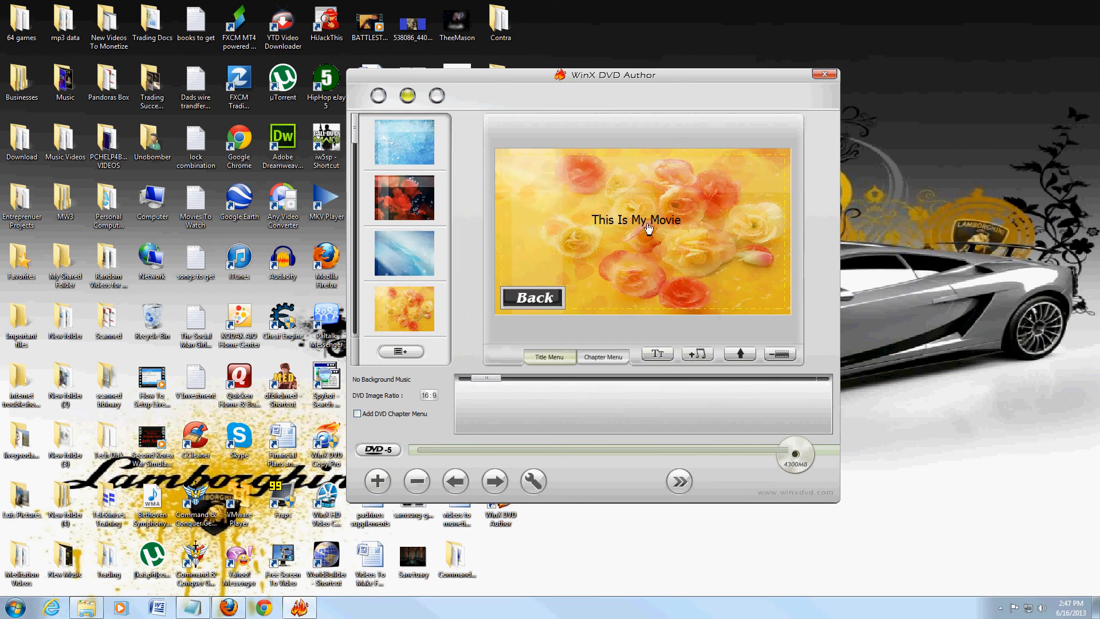
pyautogui.moveTo(632, 232)
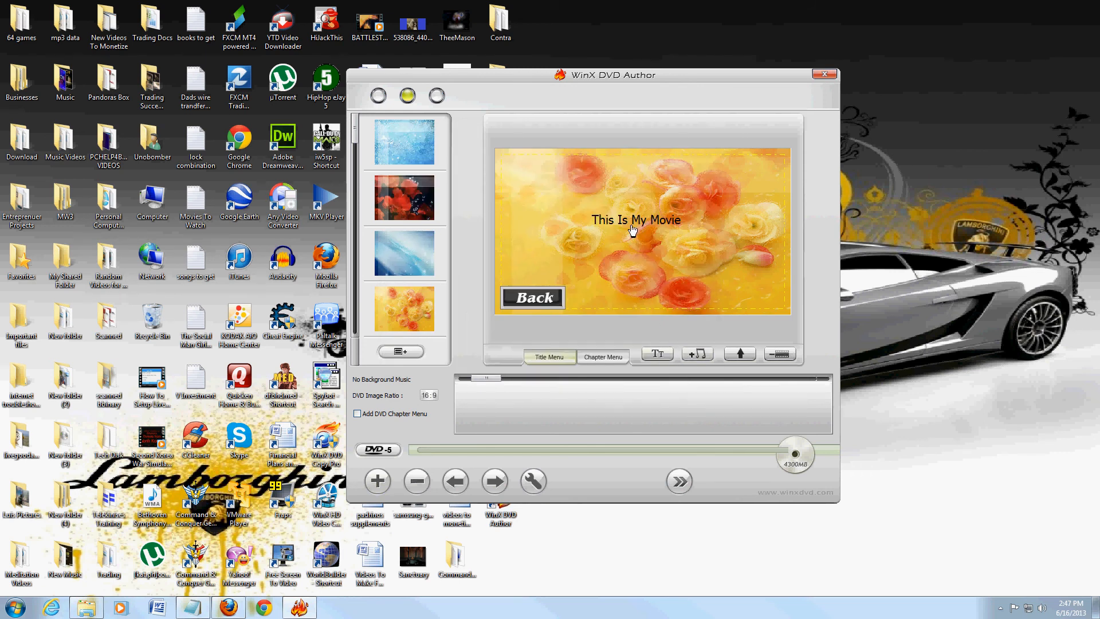
pyautogui.moveTo(720, 377)
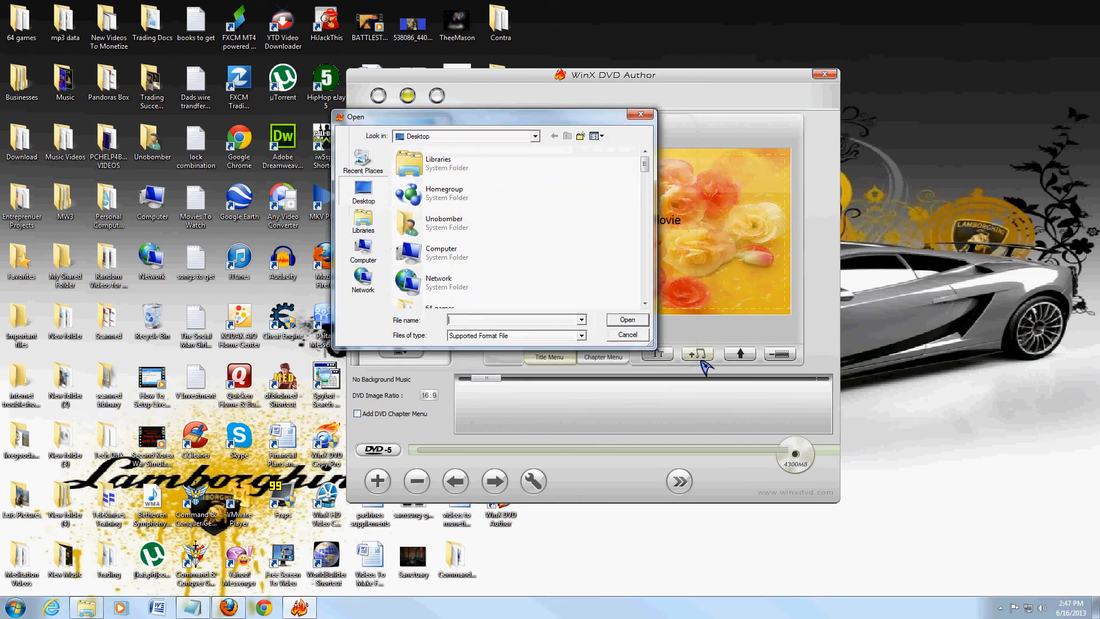
# Step: Choose the Bethoven Symphony 7 WMA file from the desktop as the menu's background music
pyautogui.scroll(-3)
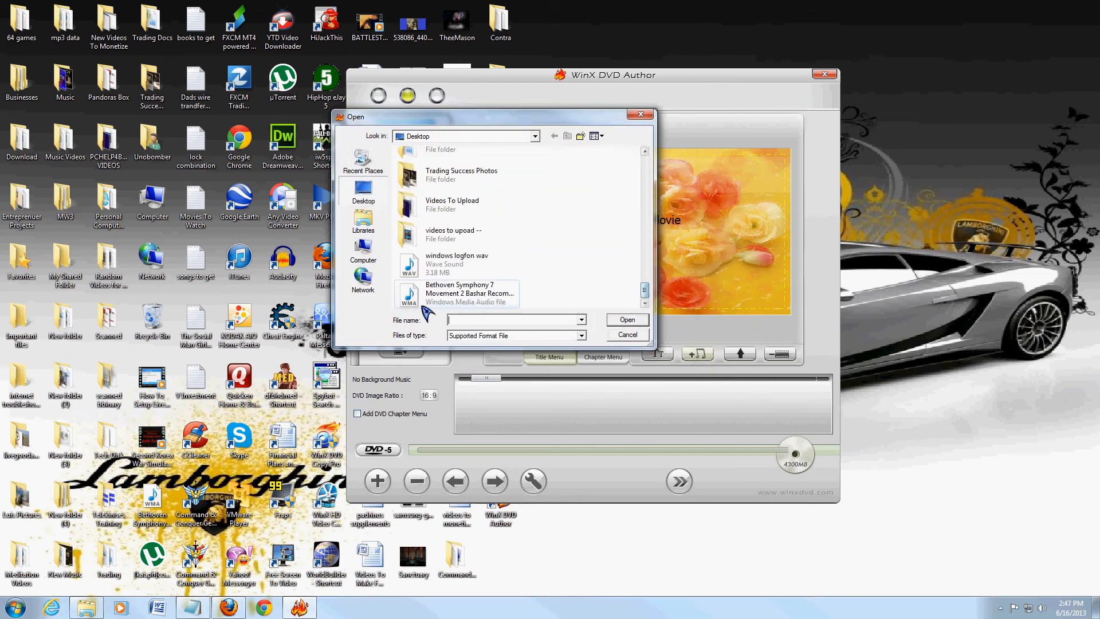
pyautogui.click(468, 292)
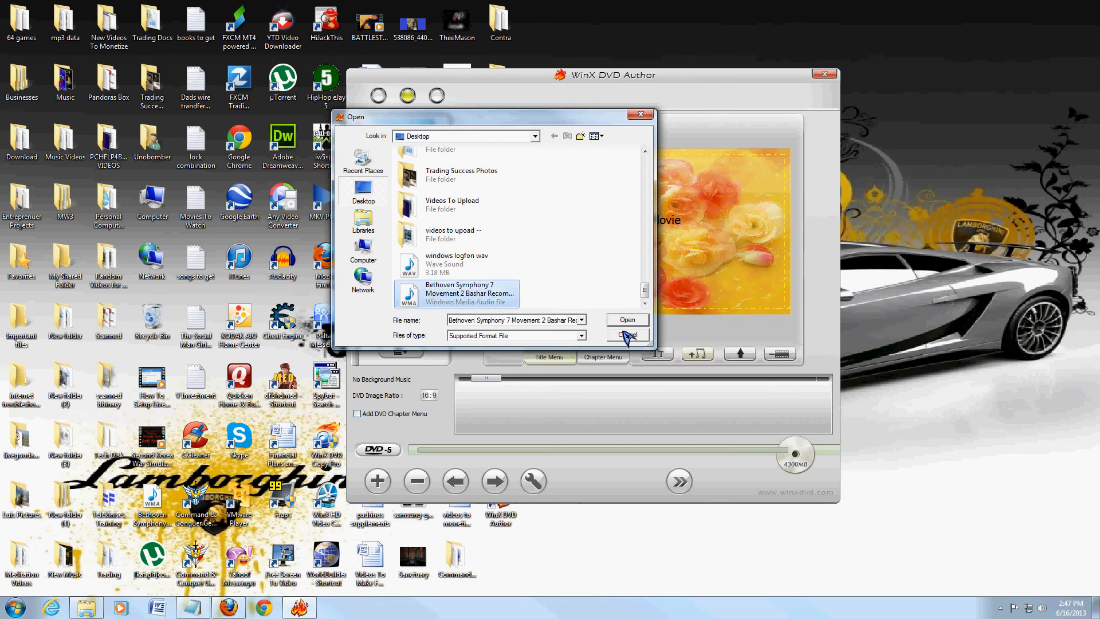
pyautogui.click(626, 320)
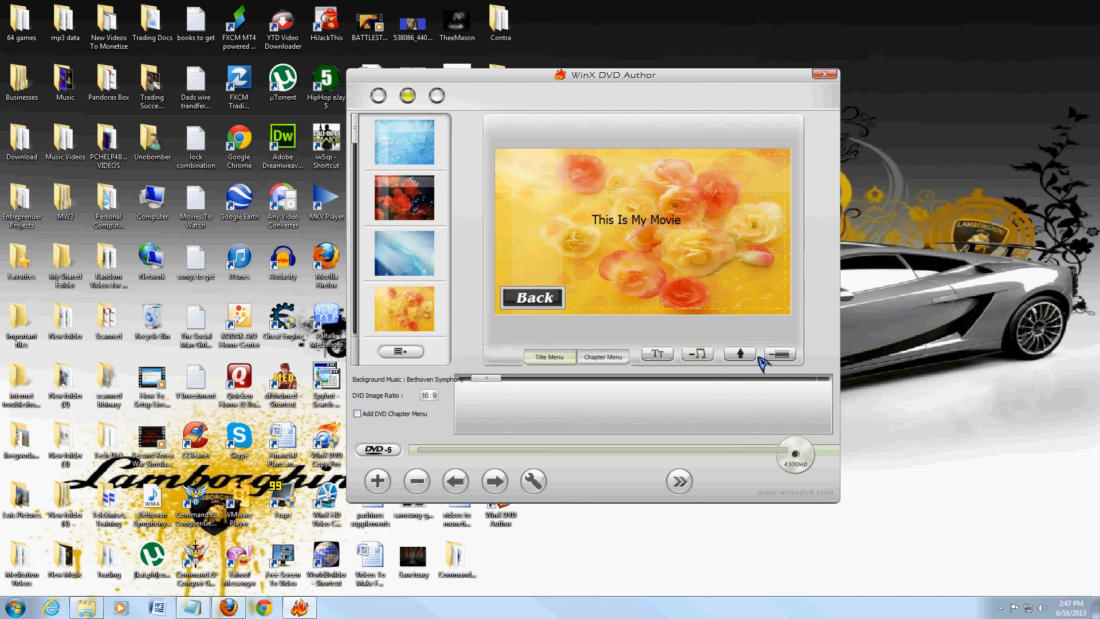
pyautogui.moveTo(763, 364)
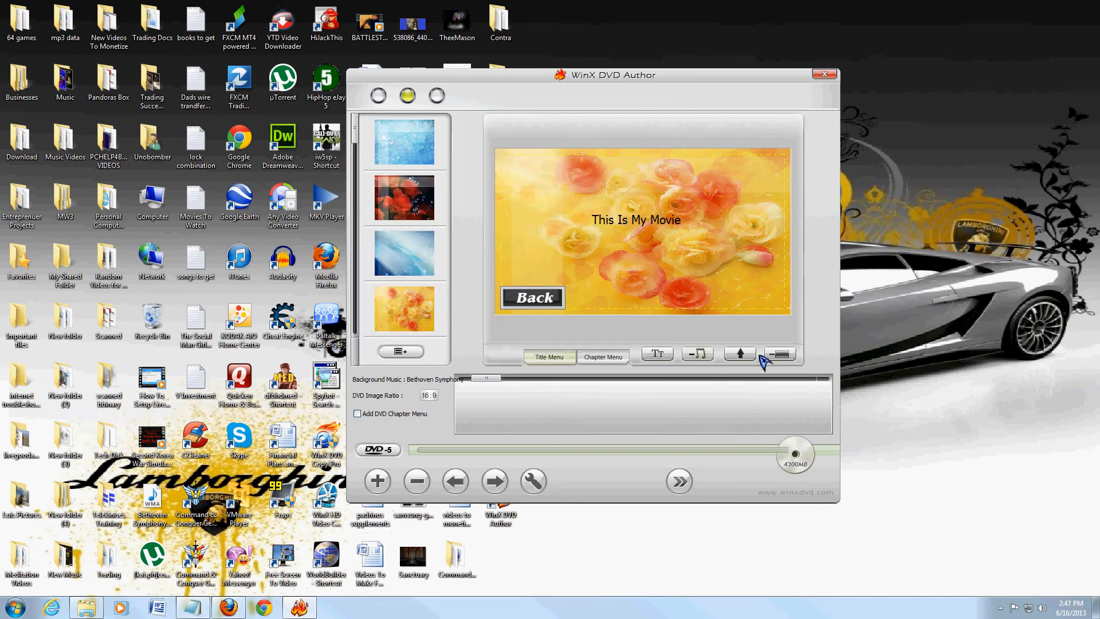
pyautogui.moveTo(592, 262)
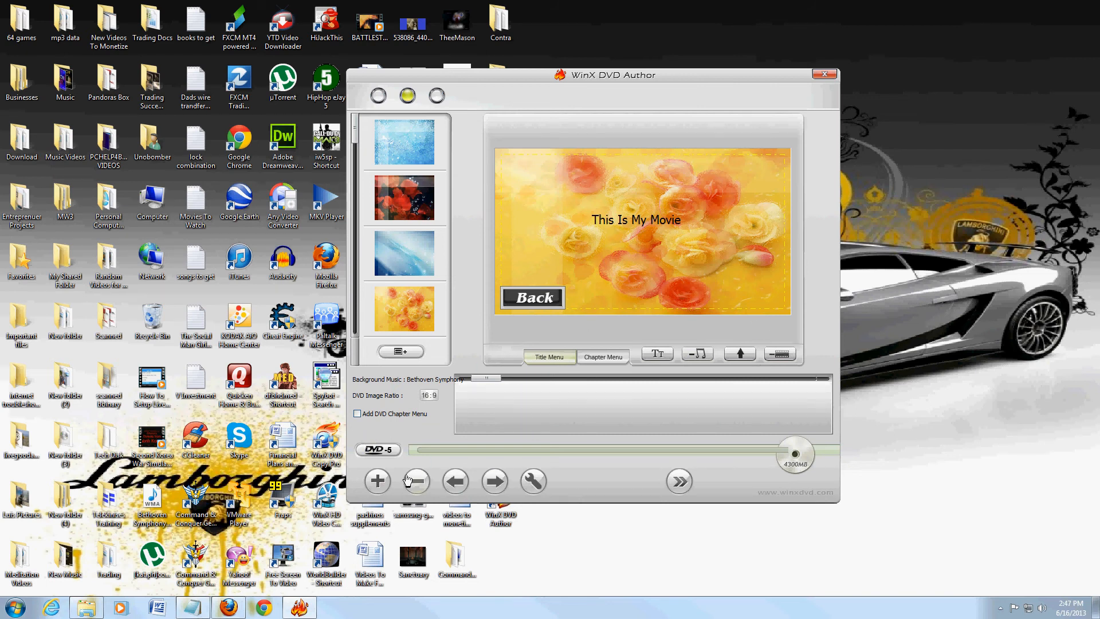
pyautogui.moveTo(679, 483)
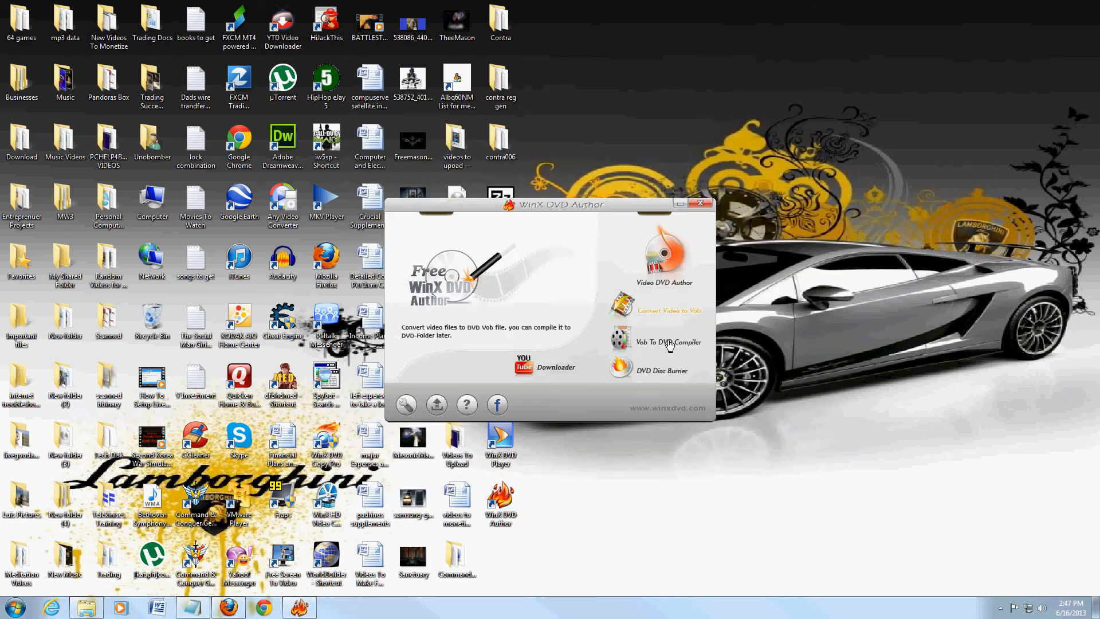
pyautogui.click(668, 311)
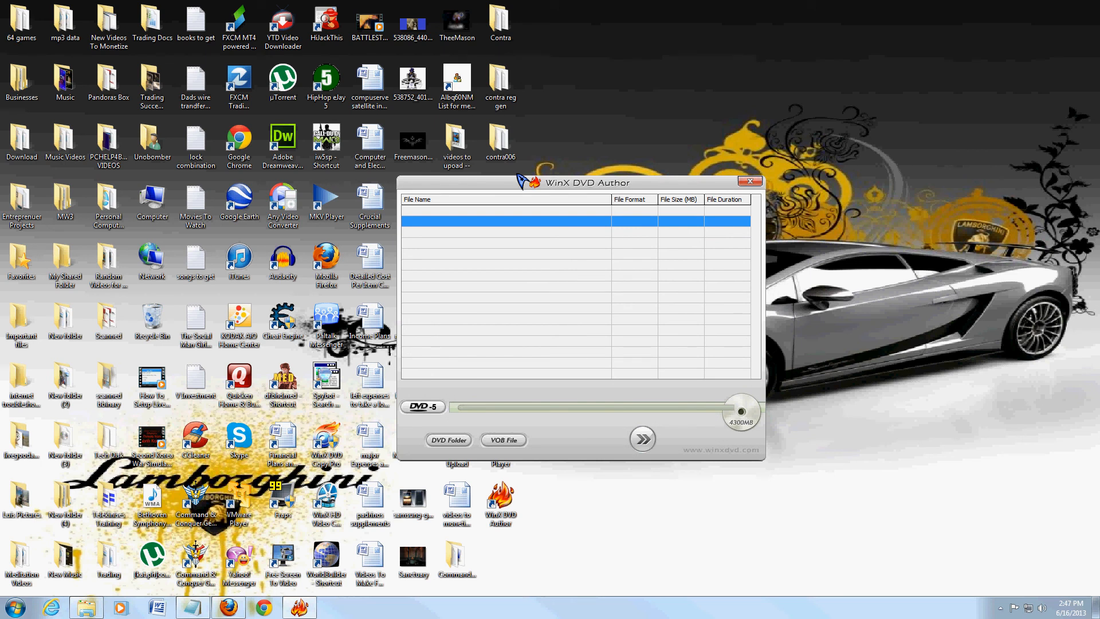
pyautogui.moveTo(880, 576)
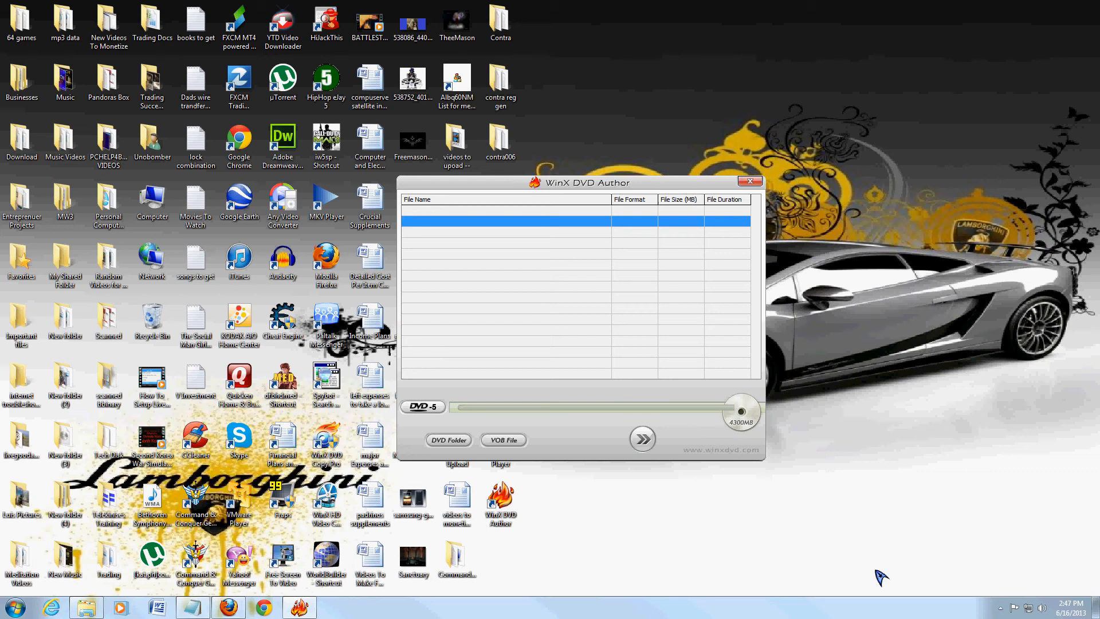
pyautogui.click(448, 440)
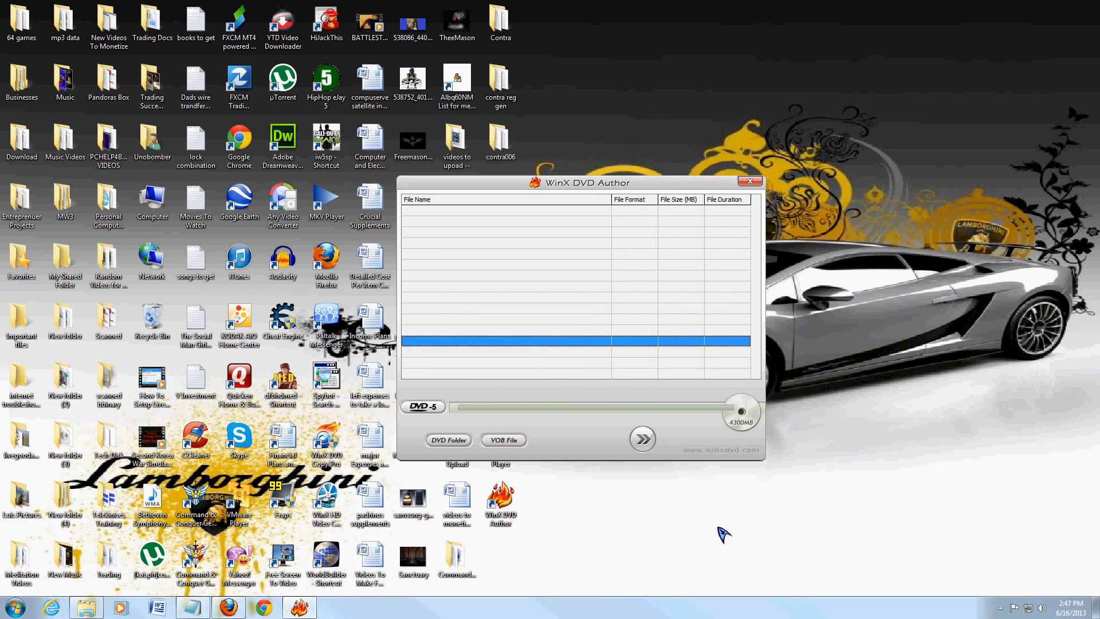
pyautogui.moveTo(611, 277)
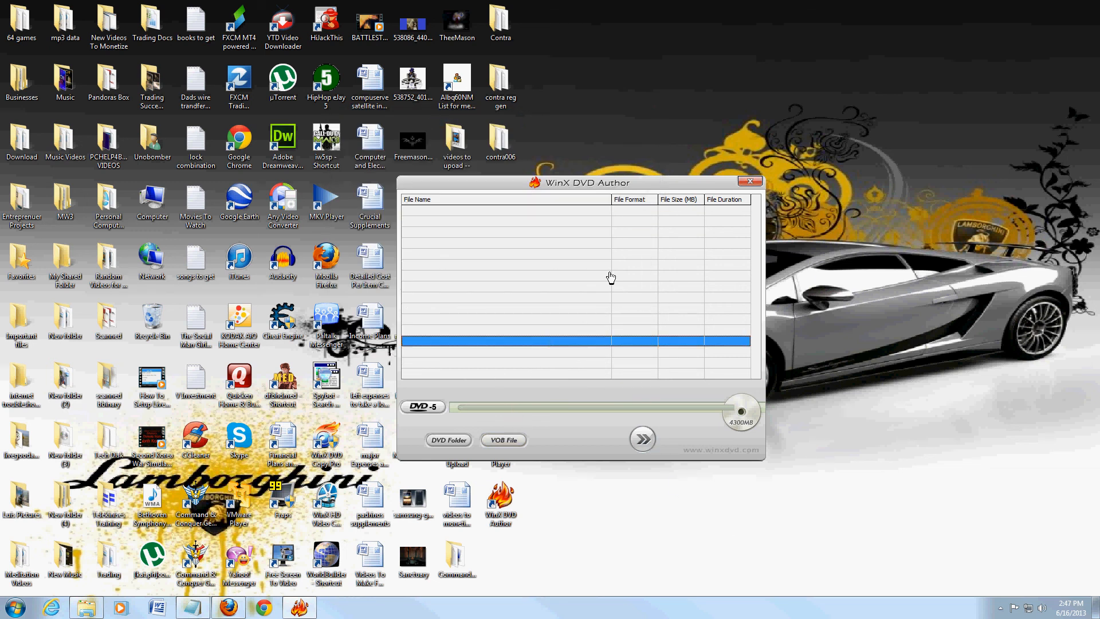
pyautogui.moveTo(711, 207)
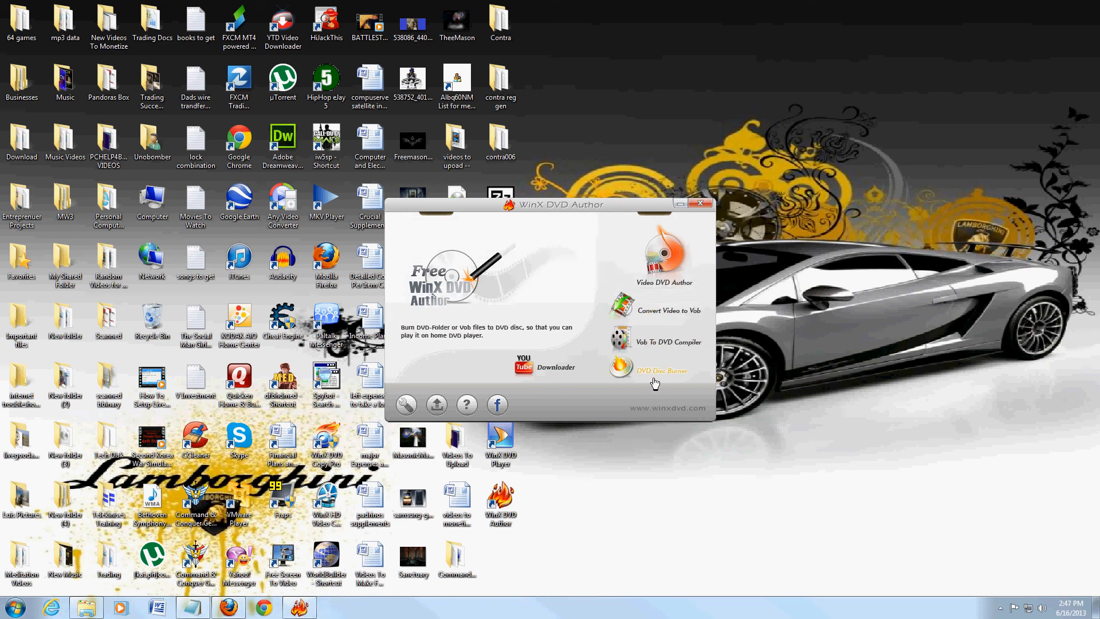
pyautogui.moveTo(599, 302)
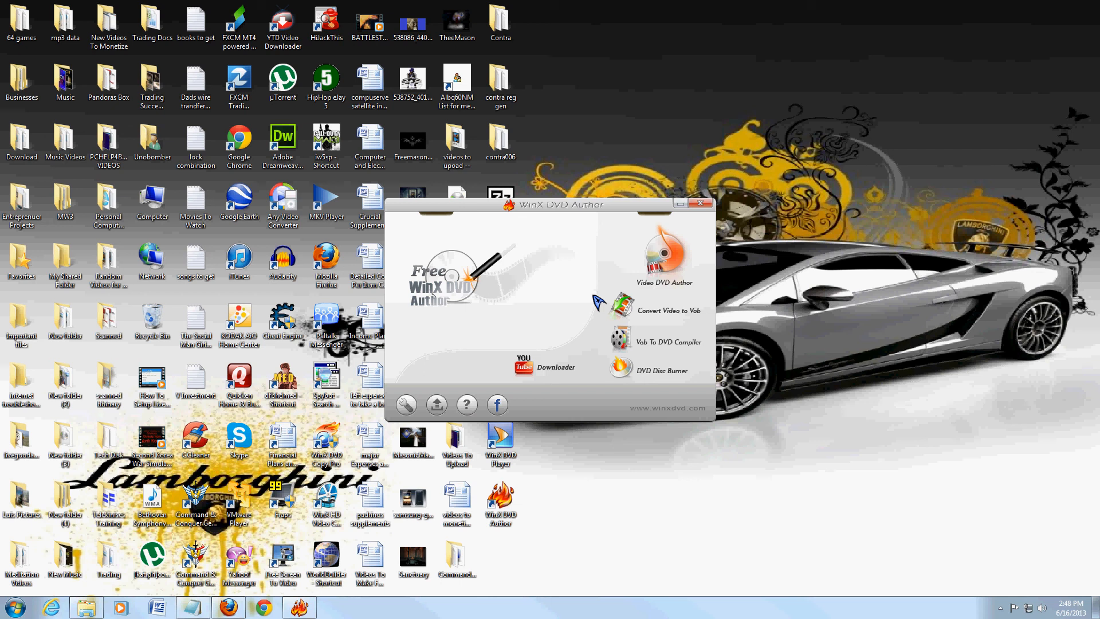
pyautogui.moveTo(548, 288)
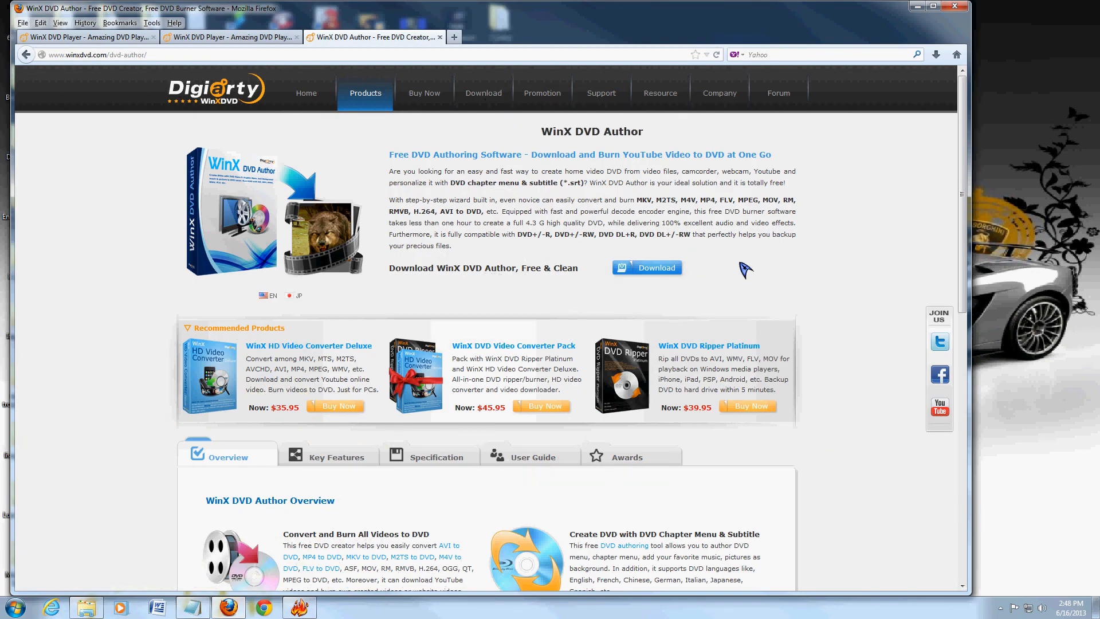
pyautogui.moveTo(652, 267)
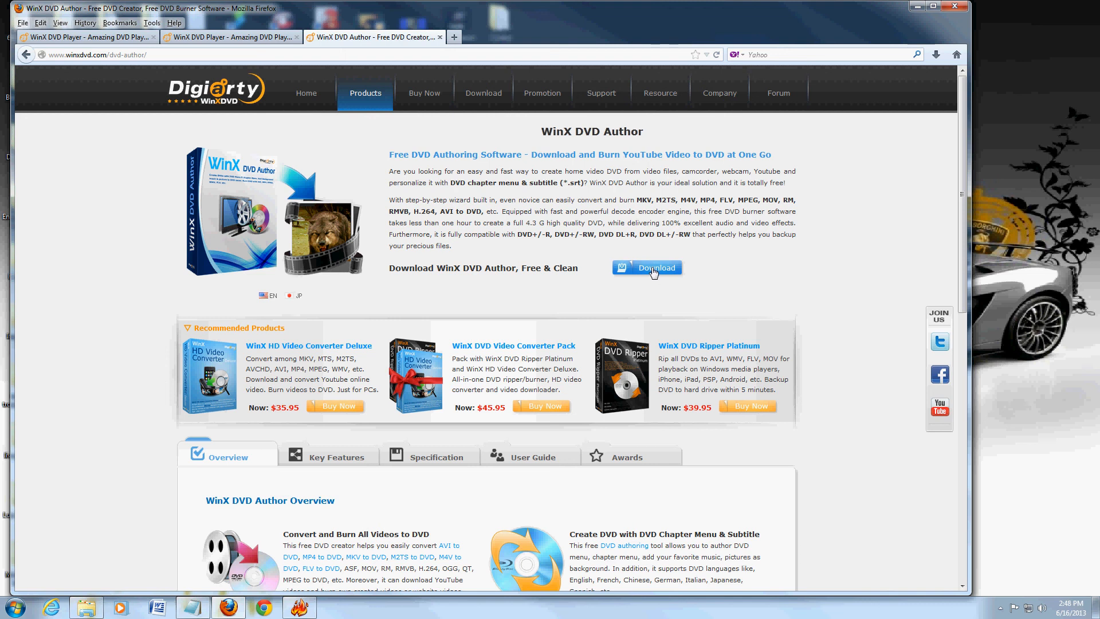
pyautogui.moveTo(764, 258)
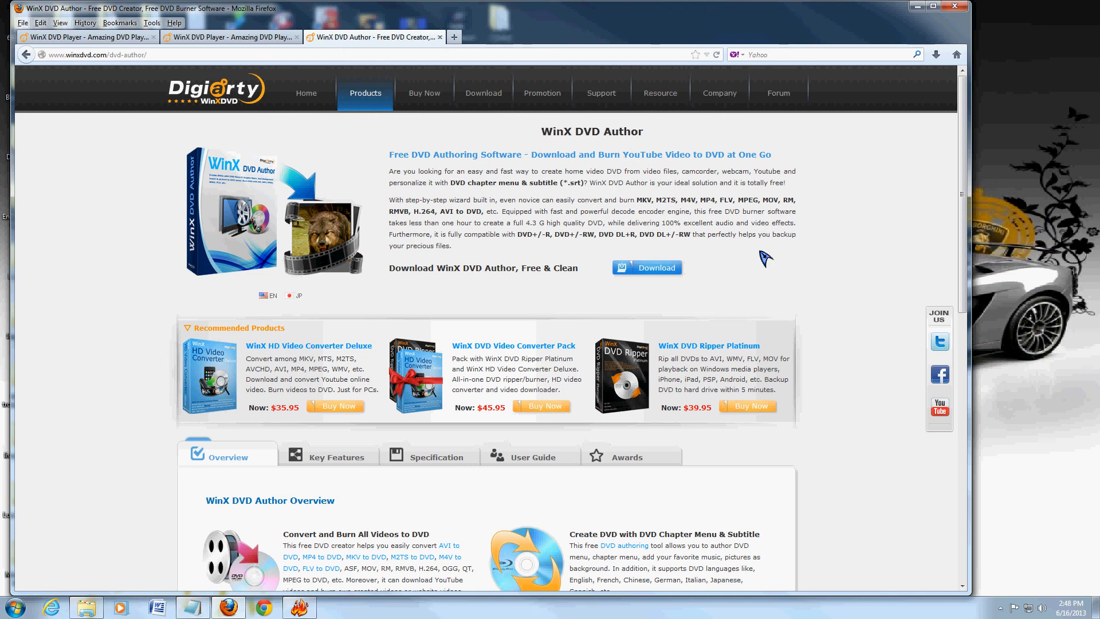
pyautogui.moveTo(526, 268)
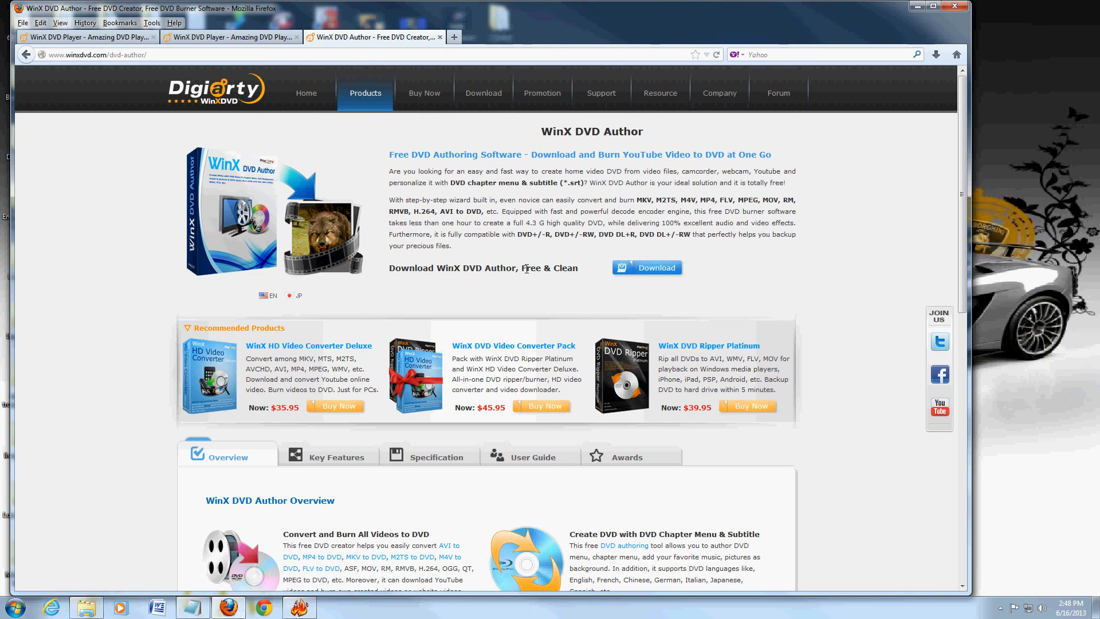
pyautogui.moveTo(770, 262)
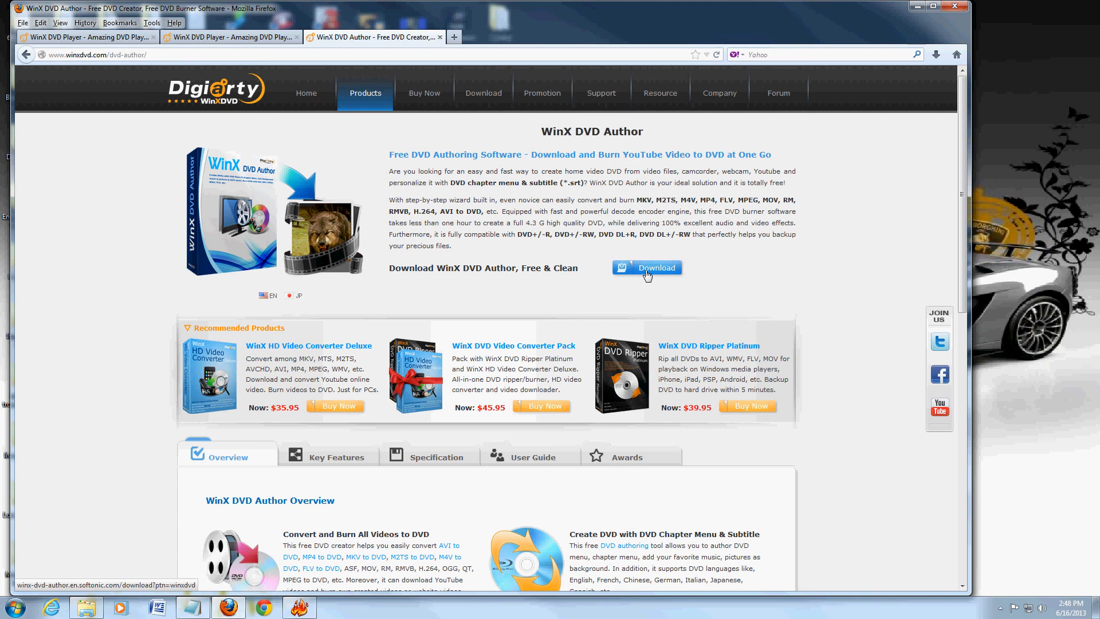
pyautogui.moveTo(907, 84)
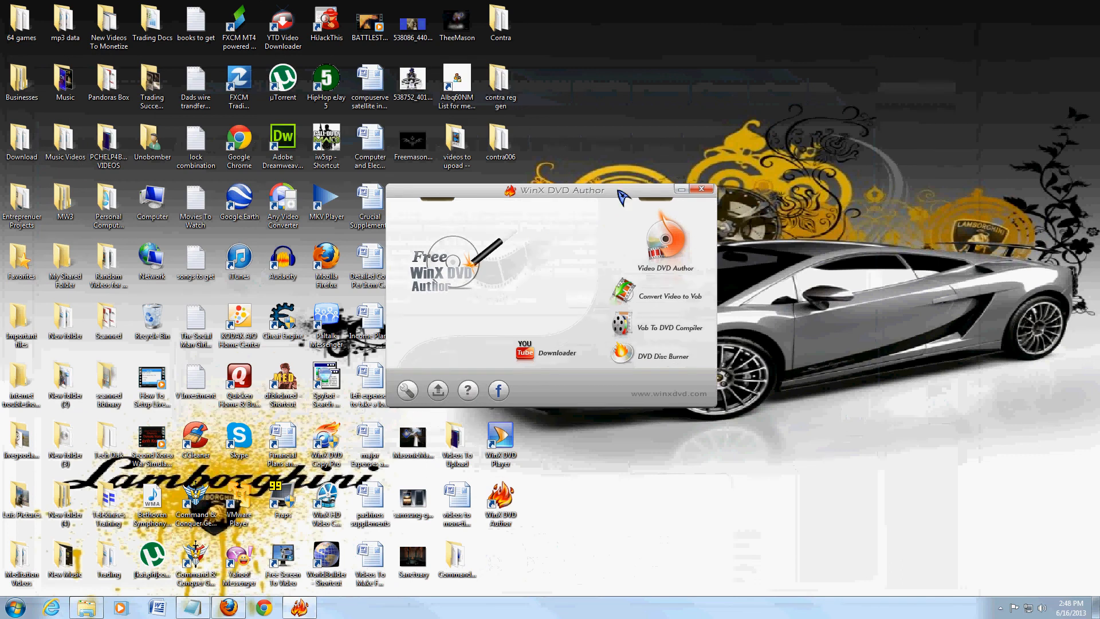
pyautogui.moveTo(582, 255)
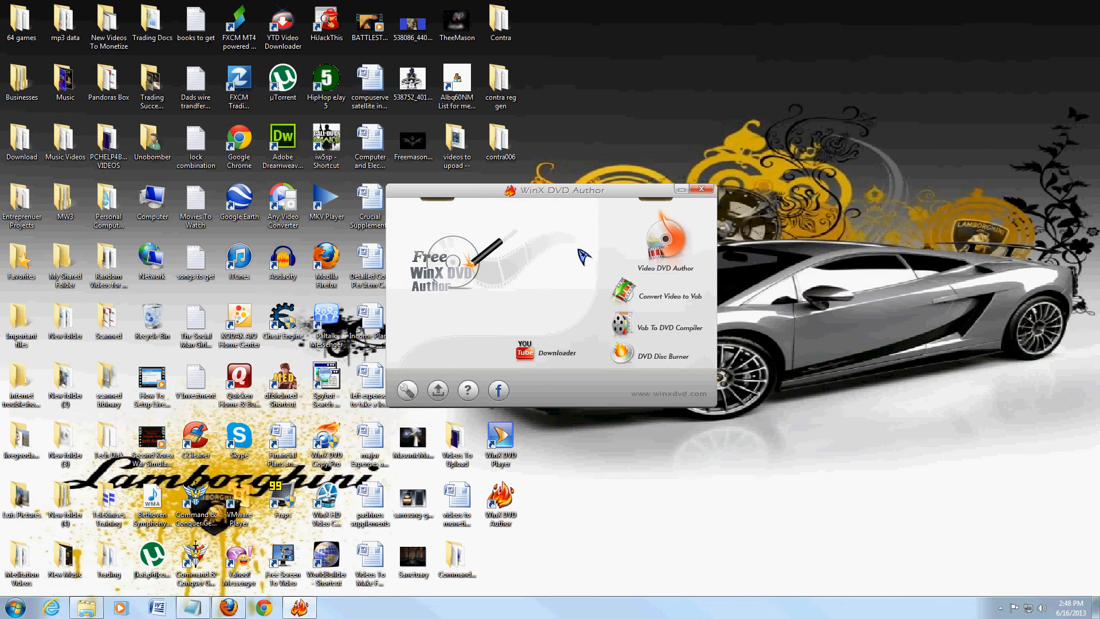